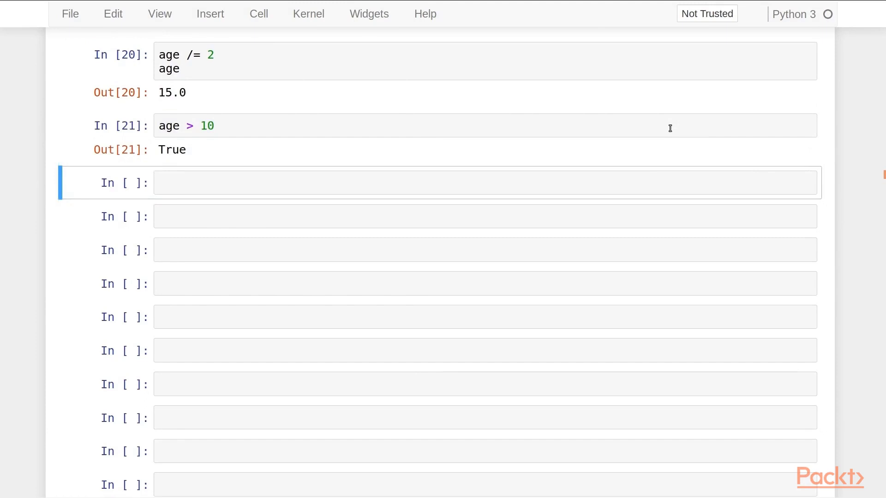
- Show the persons DataFrame's columns and index outputs in the pandas notebook
scroll("down", 3)
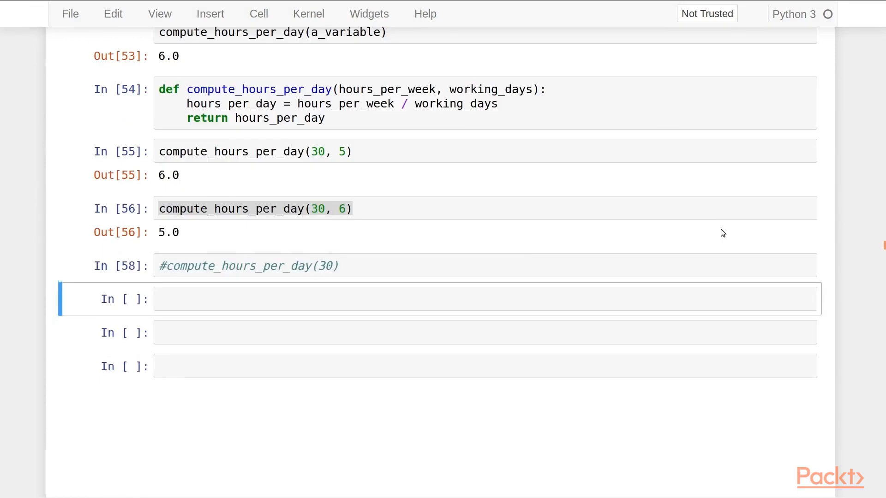
left_click(395, 299)
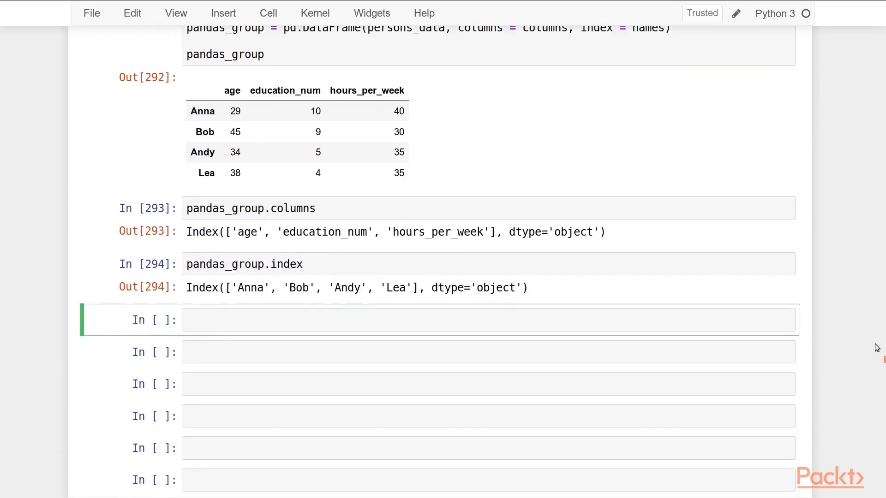
- Run pandas_group.values to print the array, then view the temp12 vs temp15 regression joint plot
type("pandas_group.values")
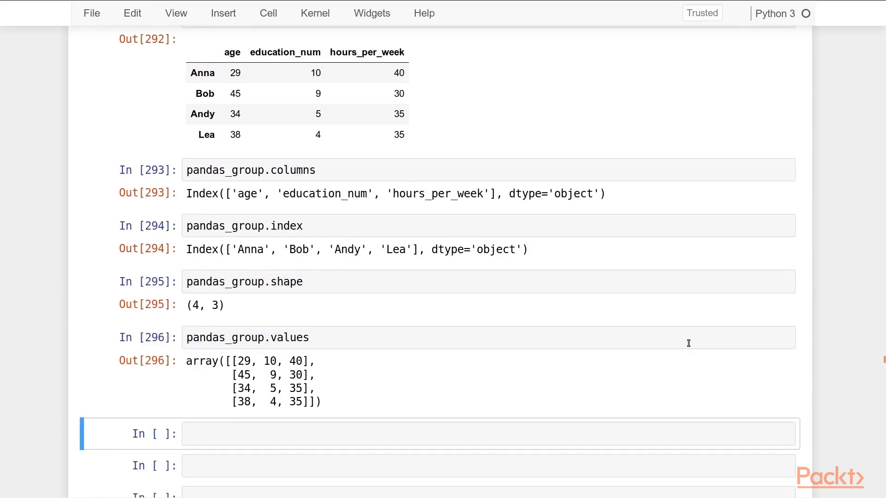
double_click(201, 361)
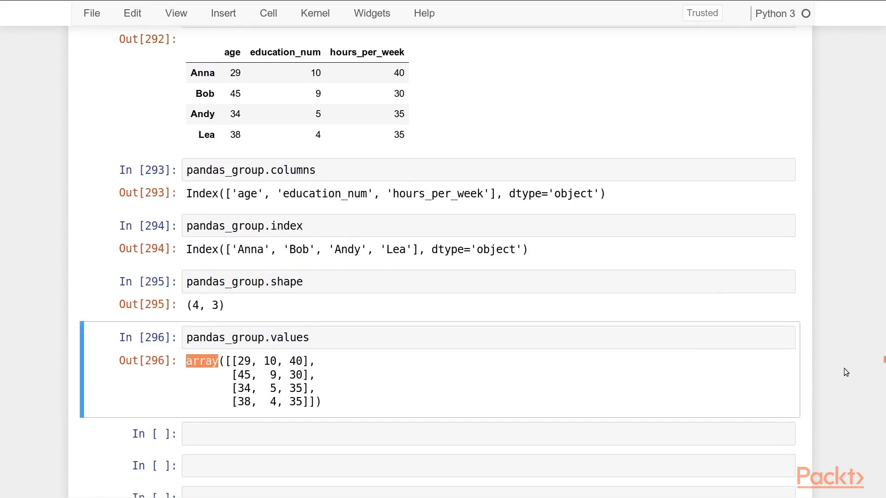
left_click(395, 433)
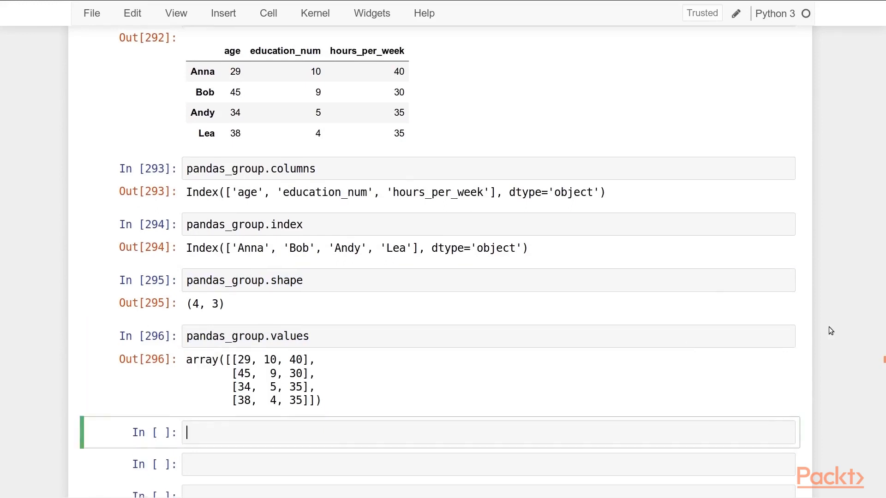
scroll("up", 3)
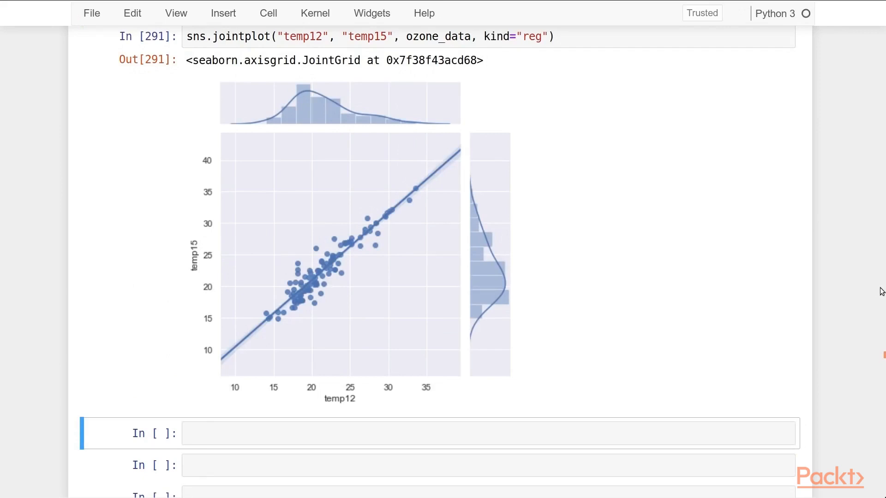
- Scroll past the temp12 column listing to the temp15 vs maxO3 joint plot
scroll("down", 3)
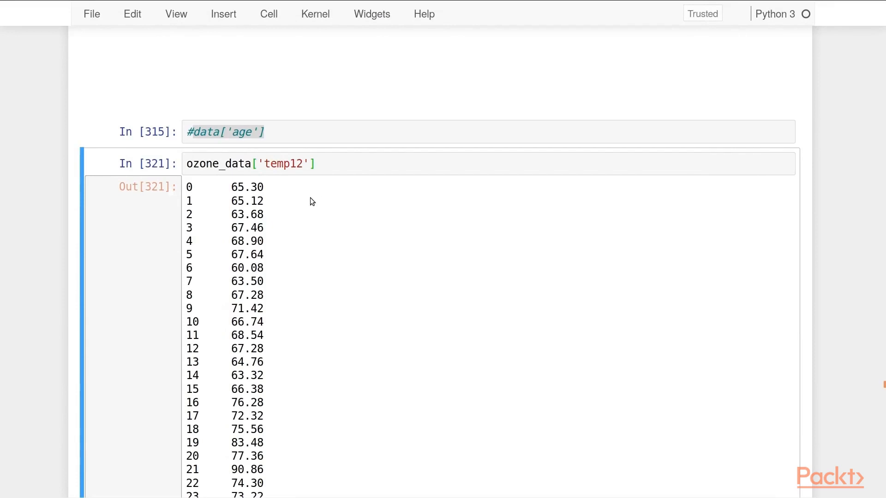
scroll("down", 3)
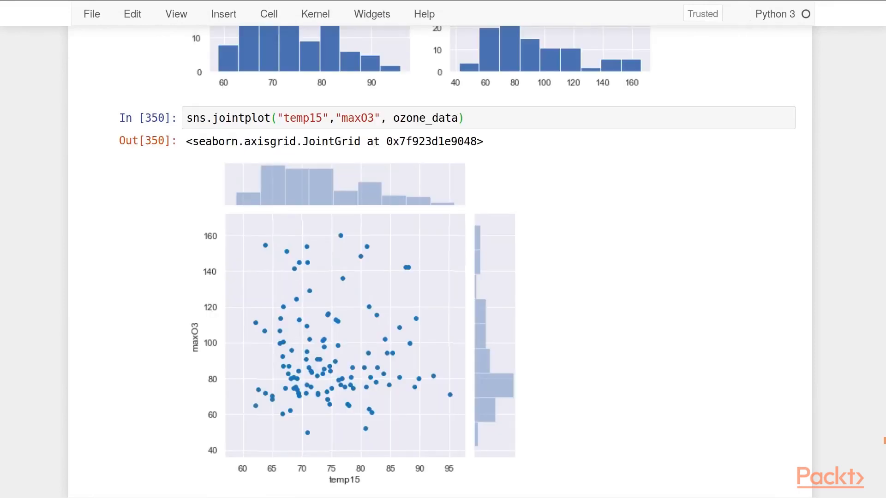